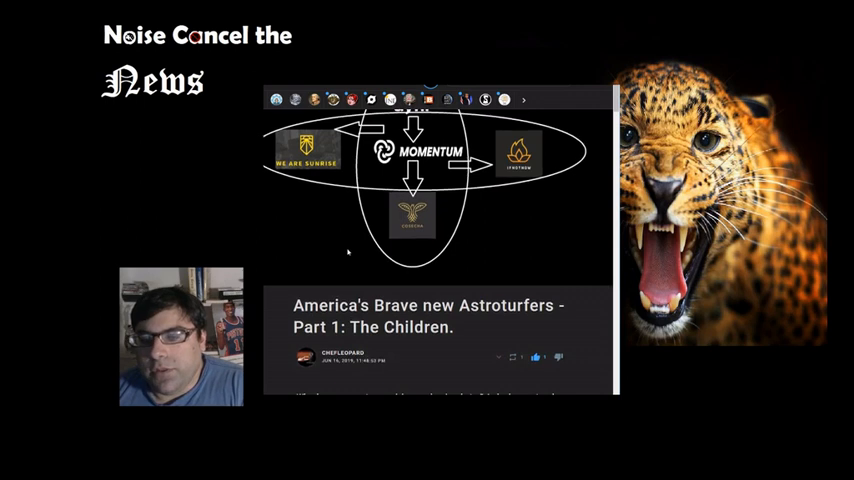
Step: Scroll past the Momentum-linked groups diagram to the article title and opening paragraphs
scroll(down, 3)
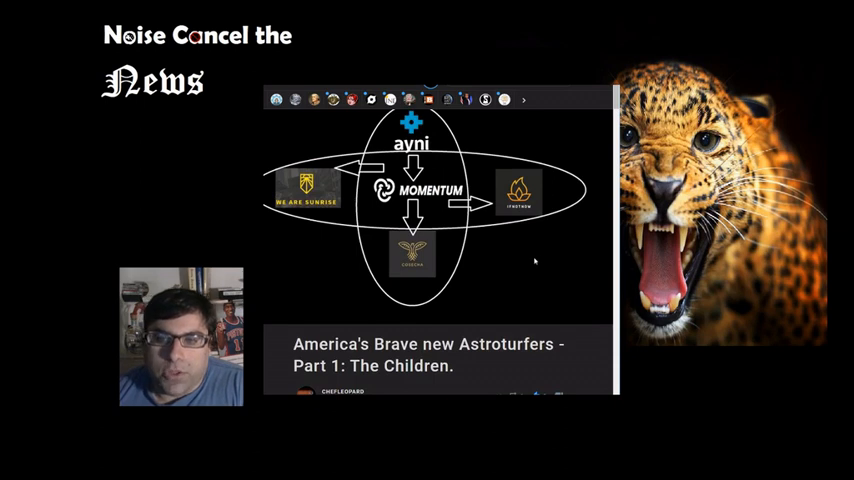
scroll(down, 3)
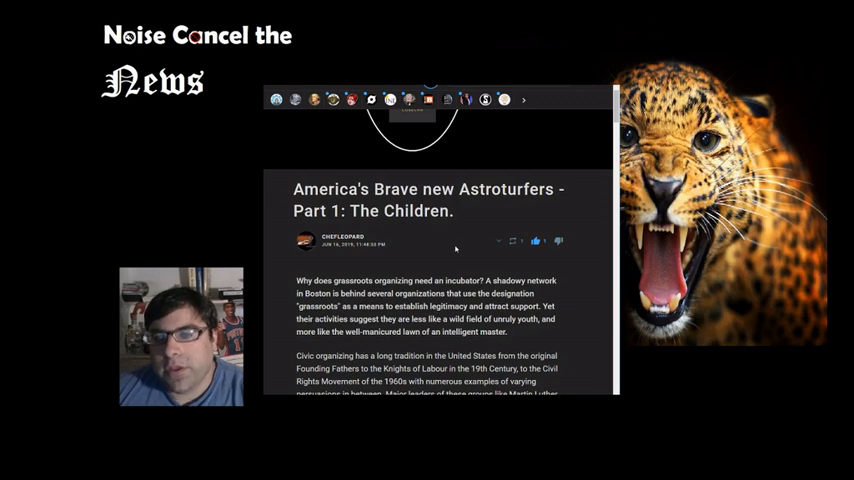
scroll(down, 3)
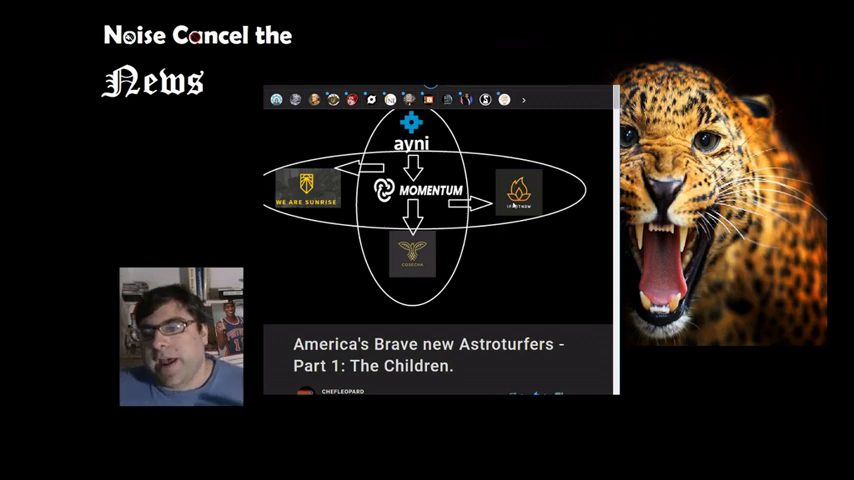
Step: Scroll through the Momentum Community and Movimiento Cosecha sections to the IfNotNow section
scroll(down, 3)
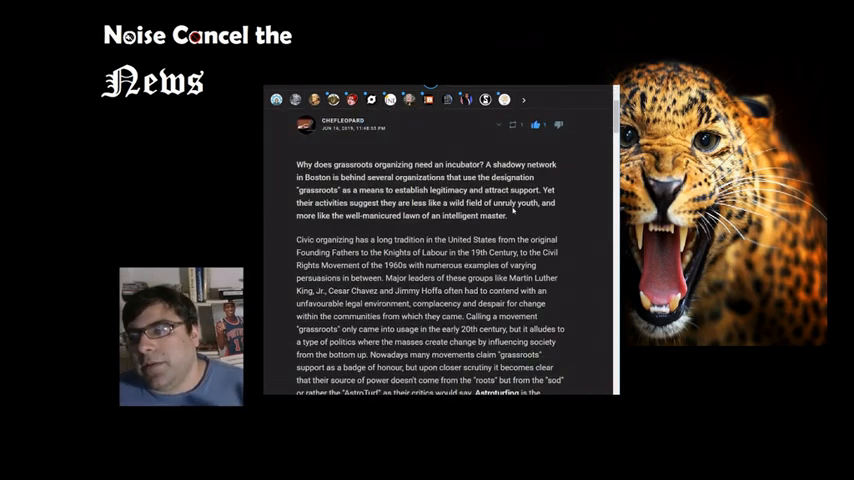
scroll(down, 3)
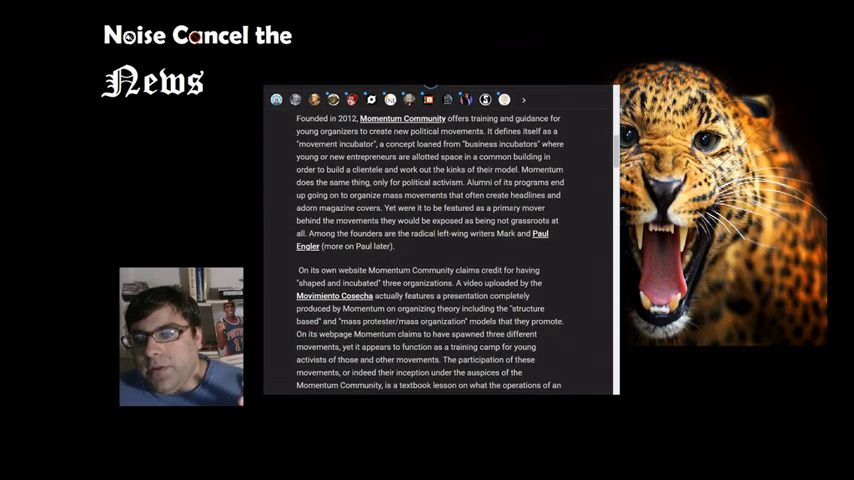
scroll(down, 3)
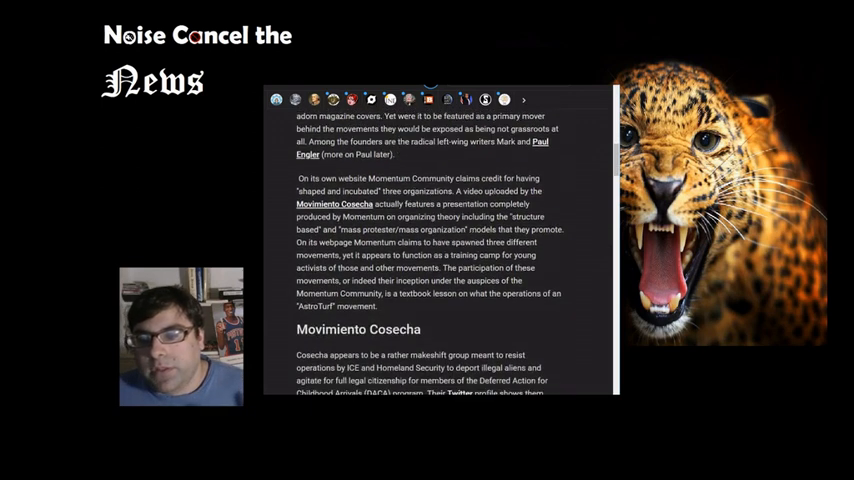
scroll(down, 3)
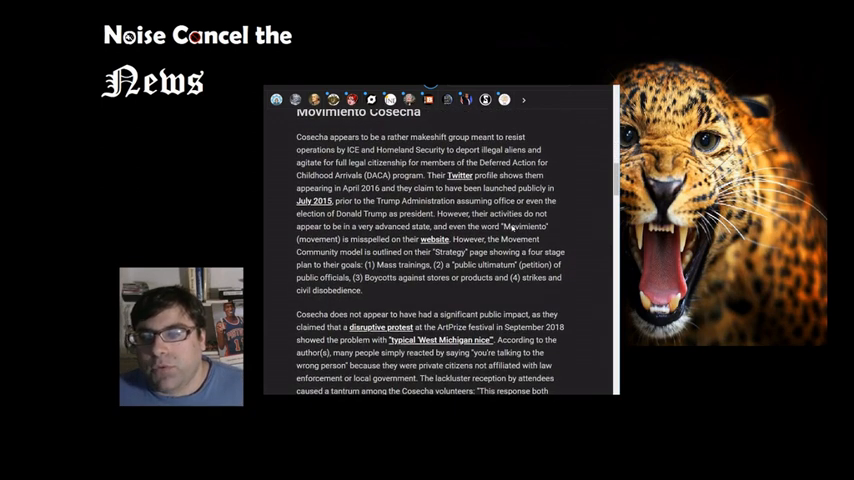
scroll(down, 3)
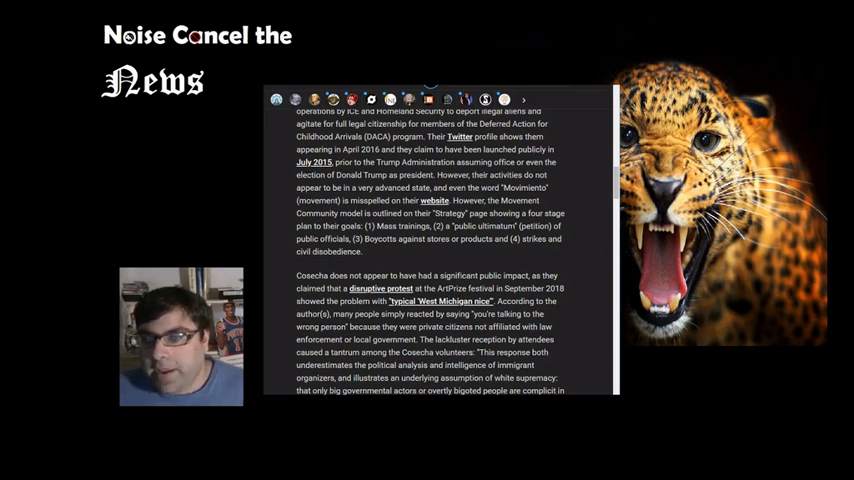
scroll(down, 3)
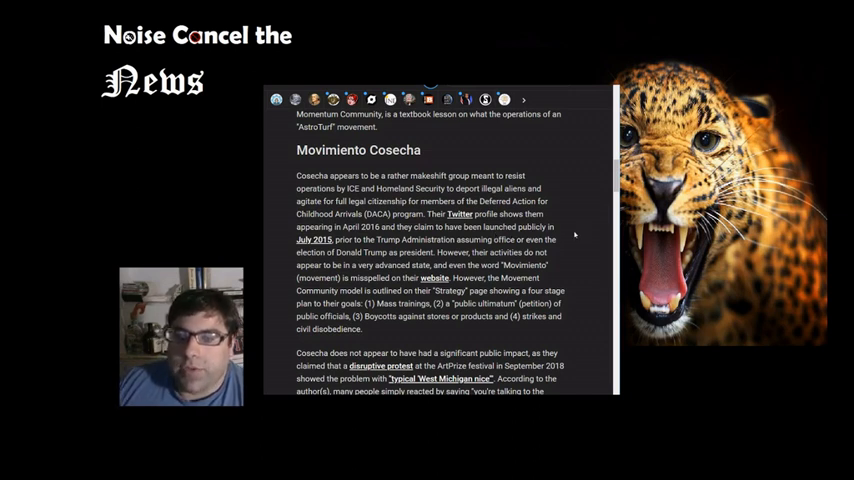
scroll(down, 3)
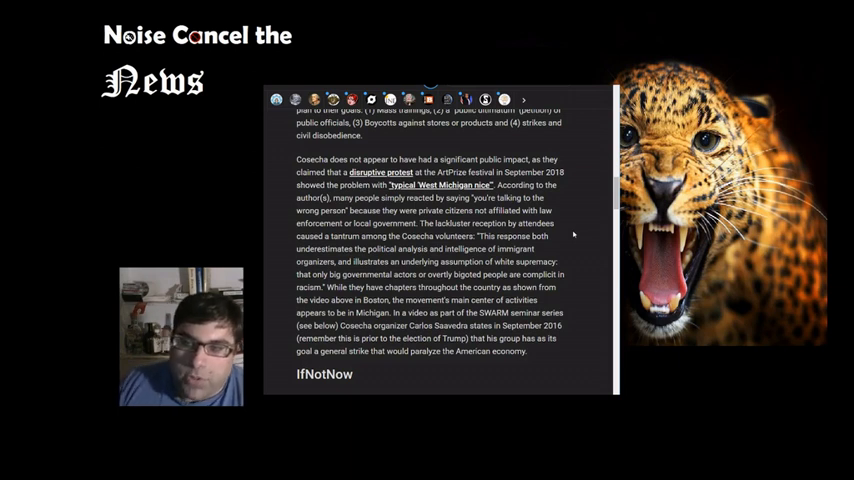
Step: Scroll through IfNotNow's 990 form discussion to the 'Not Just a Free Trip' campaign
scroll(down, 3)
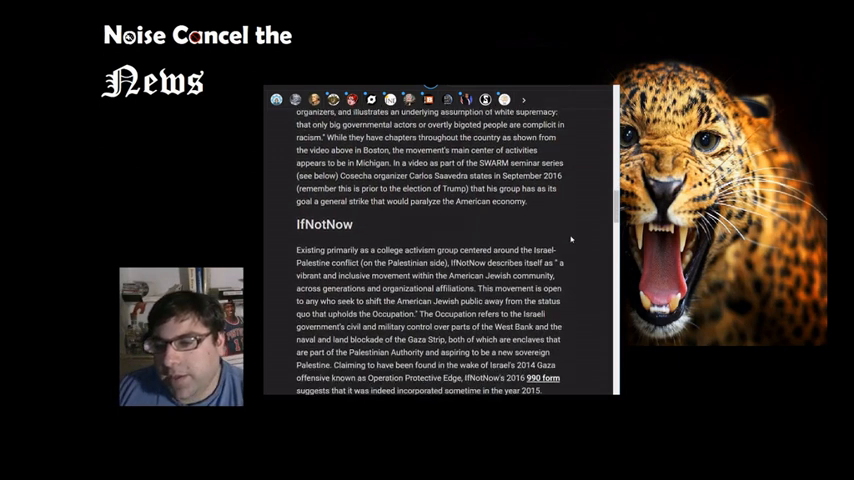
scroll(down, 3)
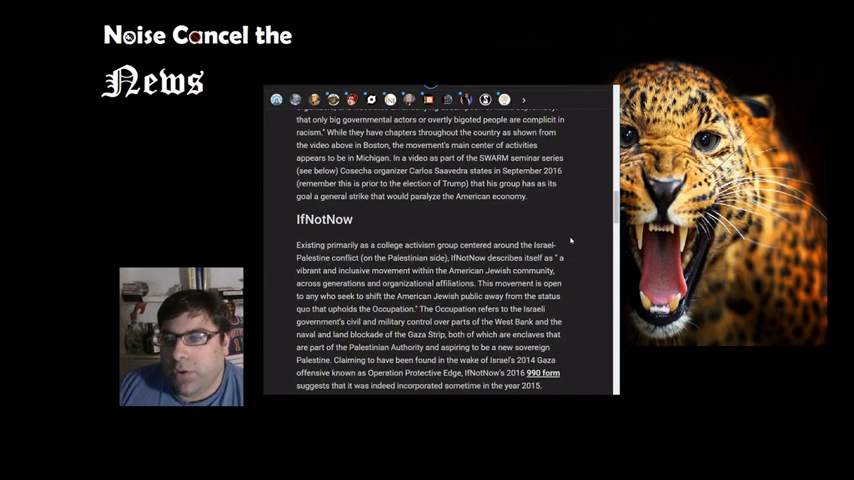
scroll(down, 3)
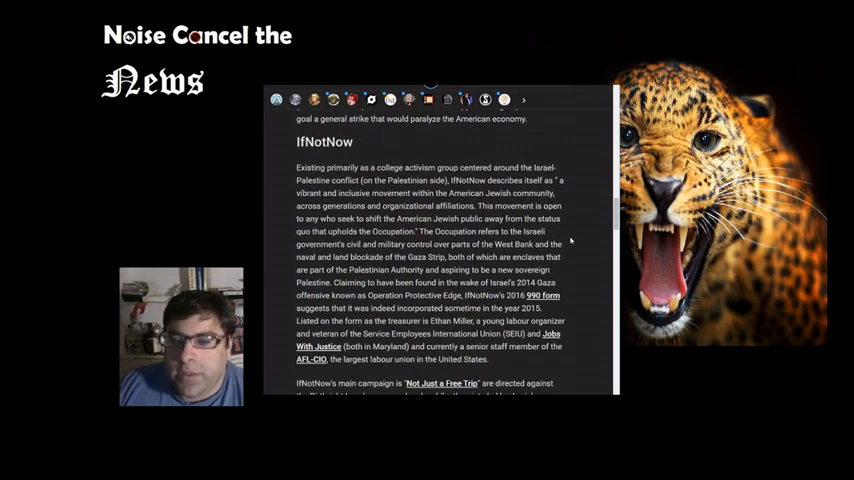
scroll(down, 3)
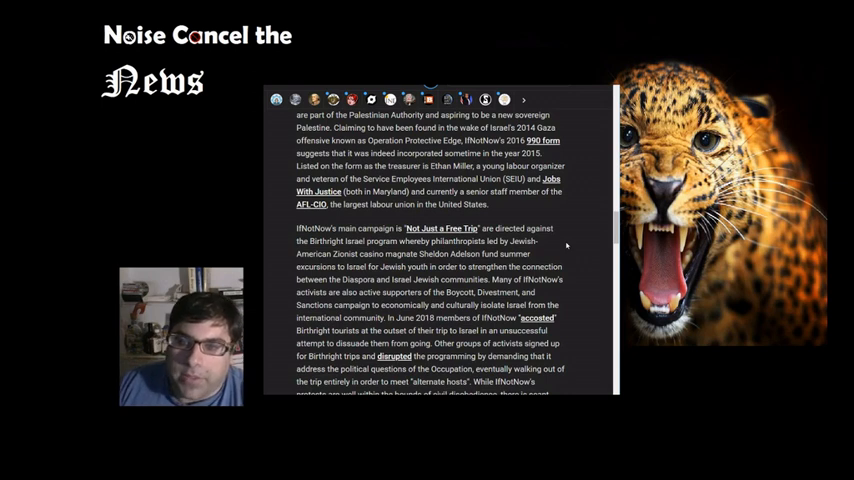
Step: Scroll to the Peter Beinart, New York Magazine and New York Times bullet points
scroll(down, 3)
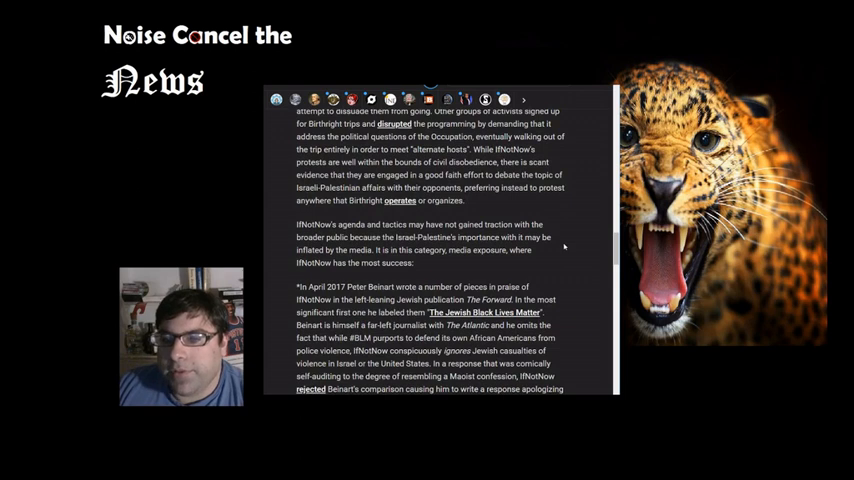
scroll(down, 3)
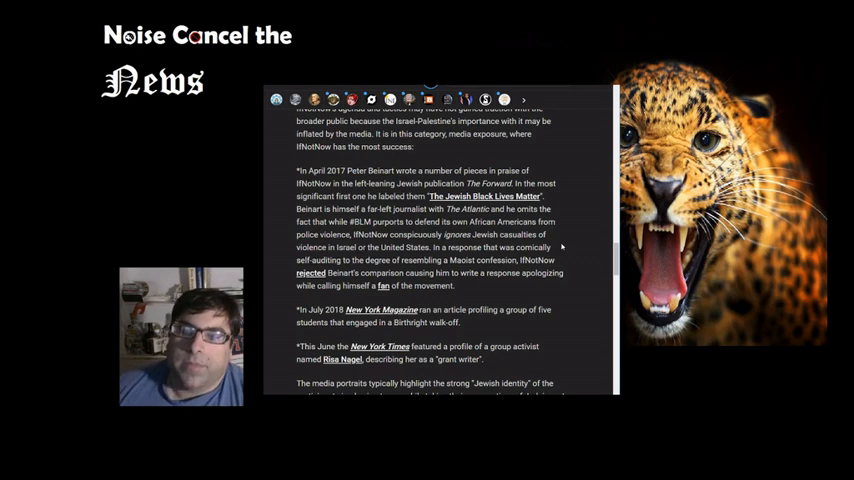
Step: Scroll past the Nagle and Raskin media-portrait critique to 'The Sunrise Movement' heading
scroll(down, 3)
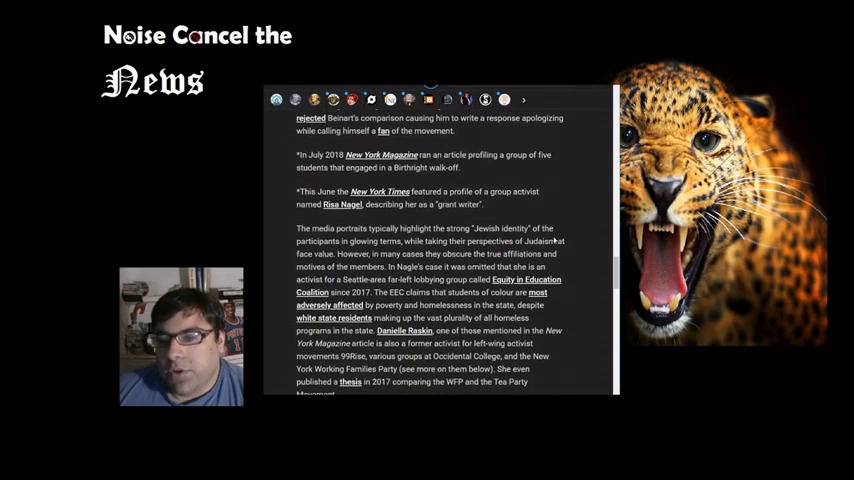
scroll(up, 3)
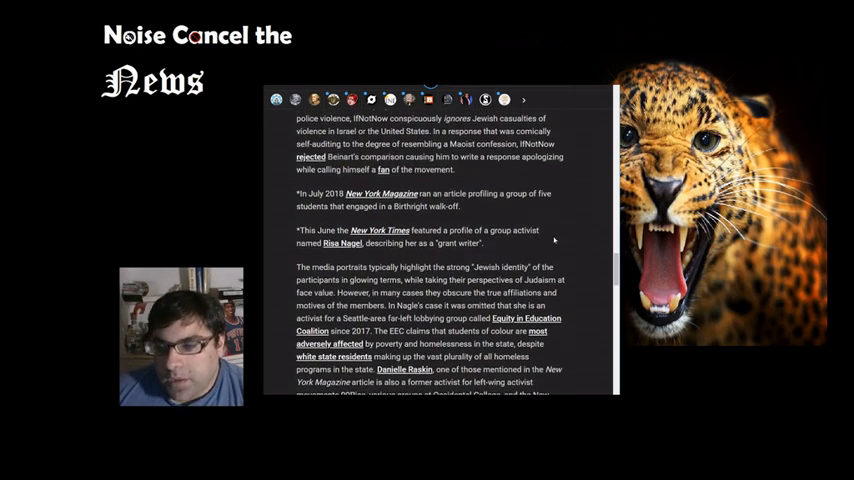
scroll(down, 3)
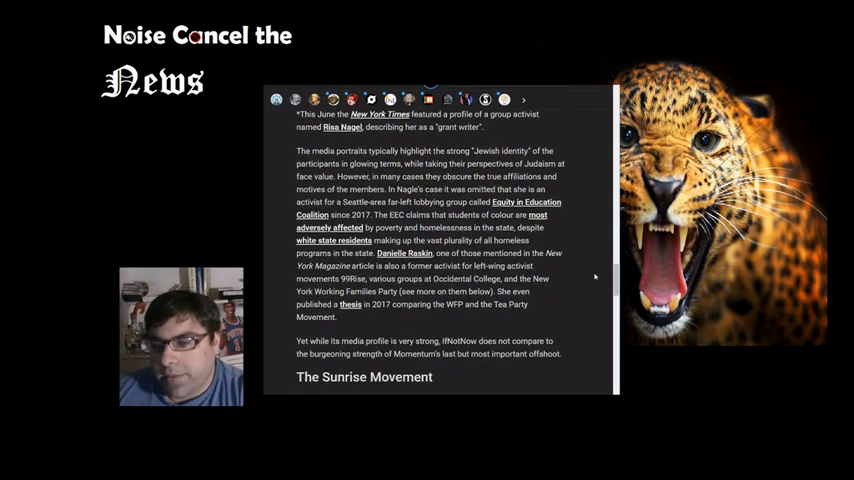
Step: Scroll once, ending on the Sunrise Movement 'We Are Sunrise' homepage
scroll(down, 3)
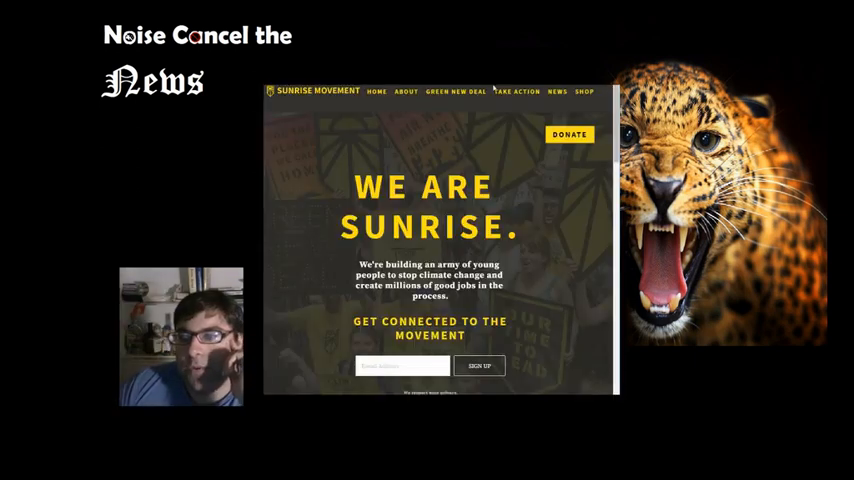
Step: Switch to the news article on Ocasio-Cortez's climate town hall
click(516, 91)
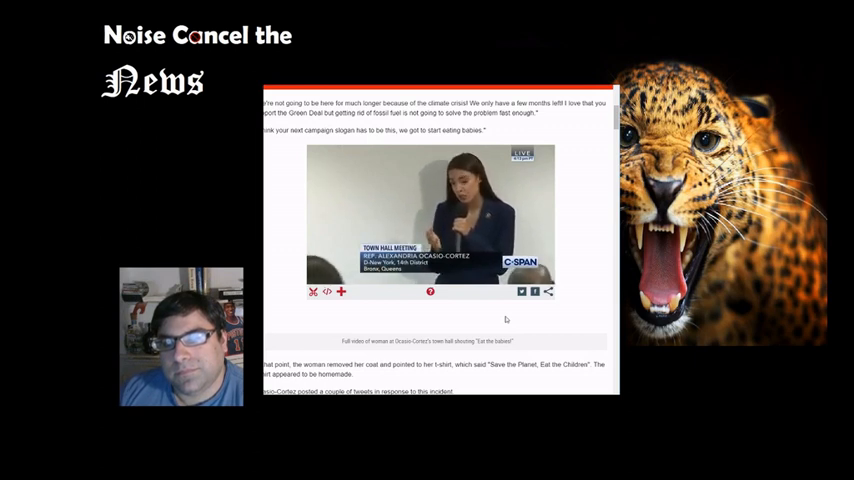
Step: Start playing the C-SPAN town hall clip below the 'eat babies' quote
click(430, 215)
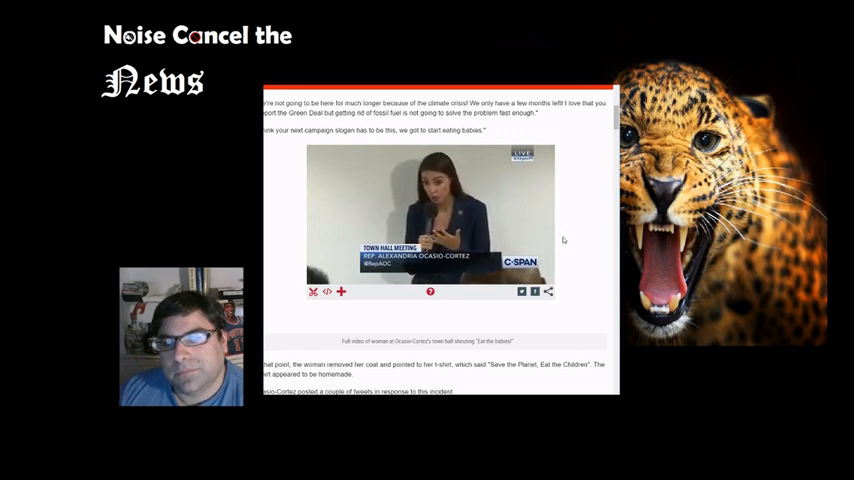
Step: Pause the C-SPAN town hall video clip
click(430, 215)
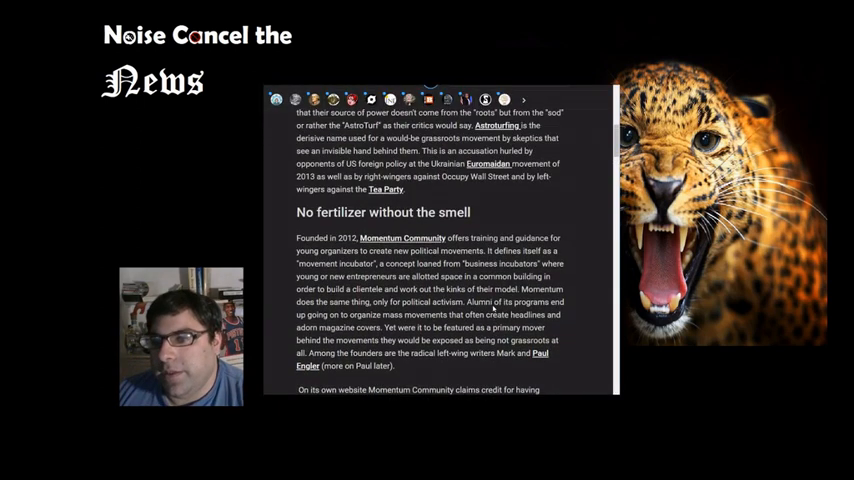
Step: Scroll through the Sunrise Movement section to the closing author's note and share buttons
scroll(down, 3)
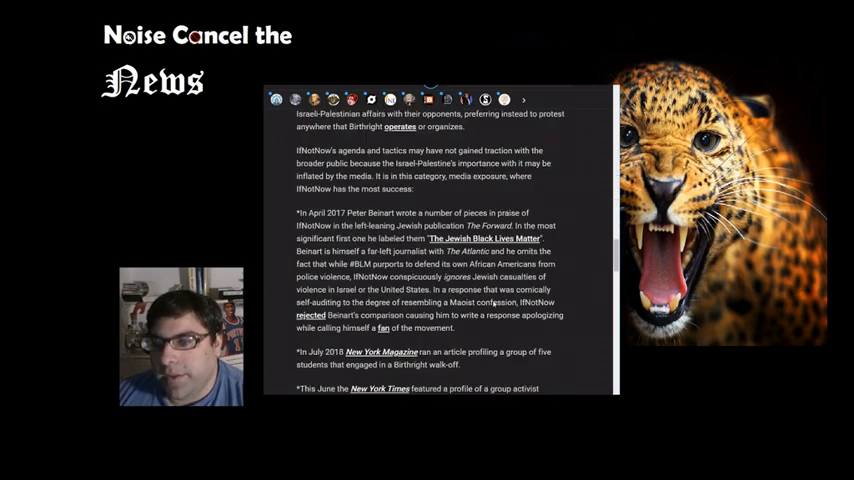
scroll(down, 3)
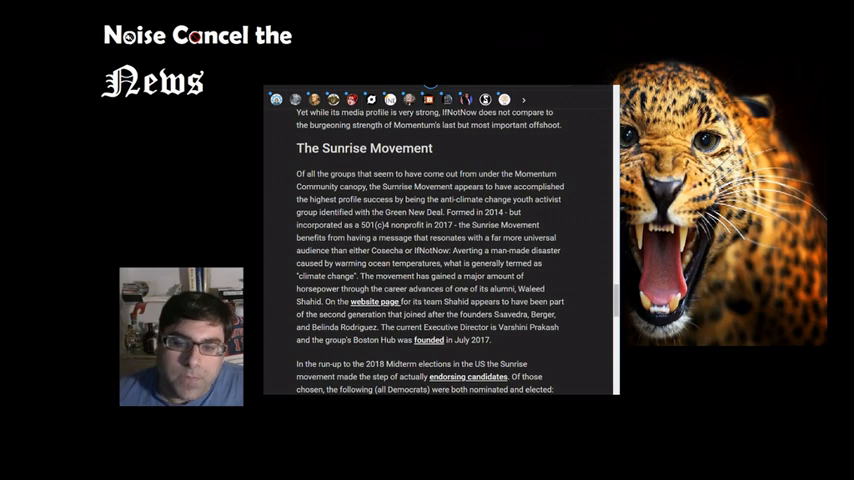
scroll(down, 3)
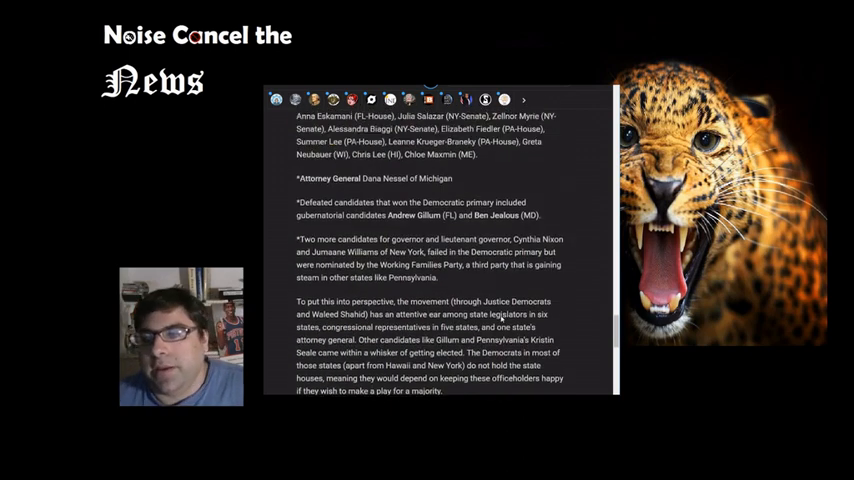
scroll(down, 3)
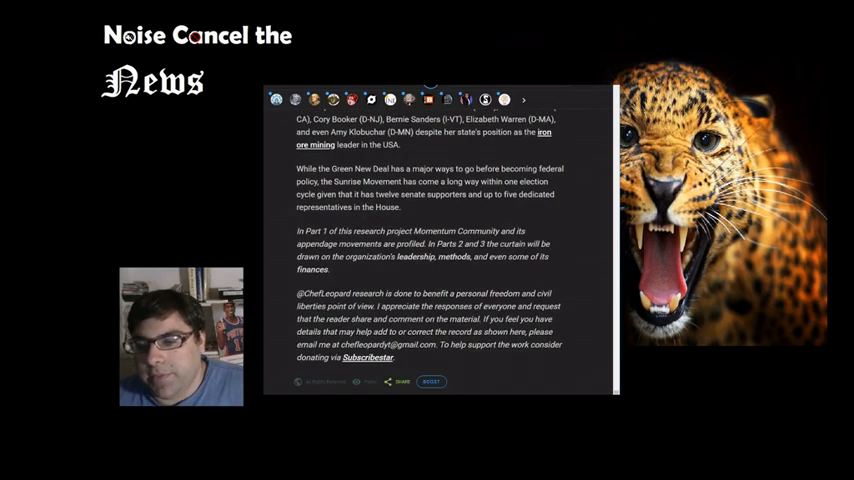